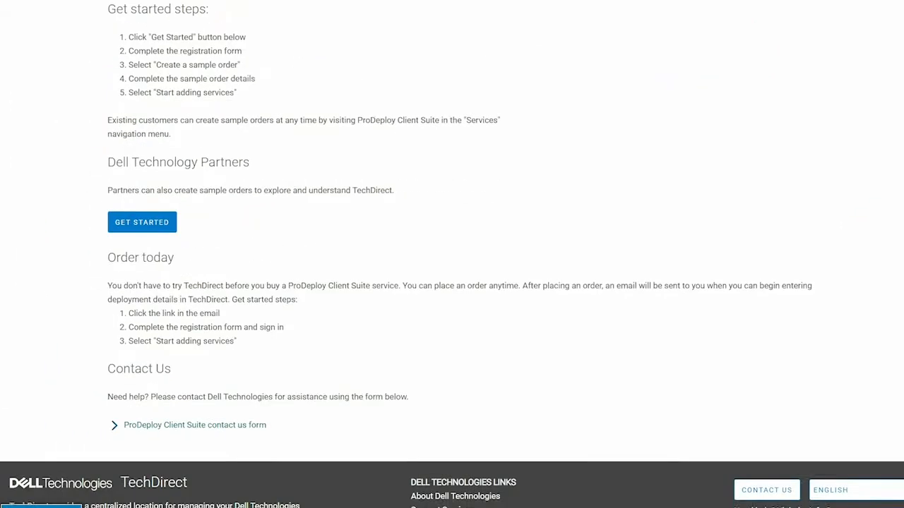
click(141, 221)
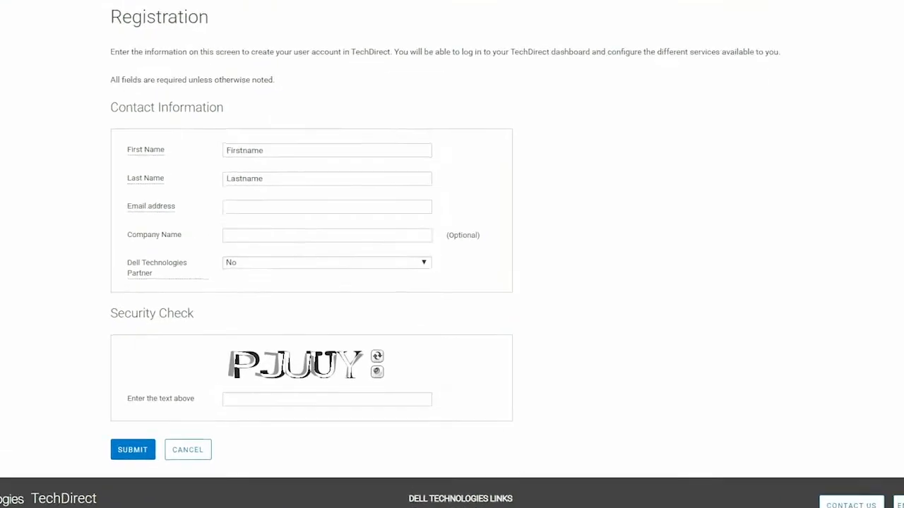
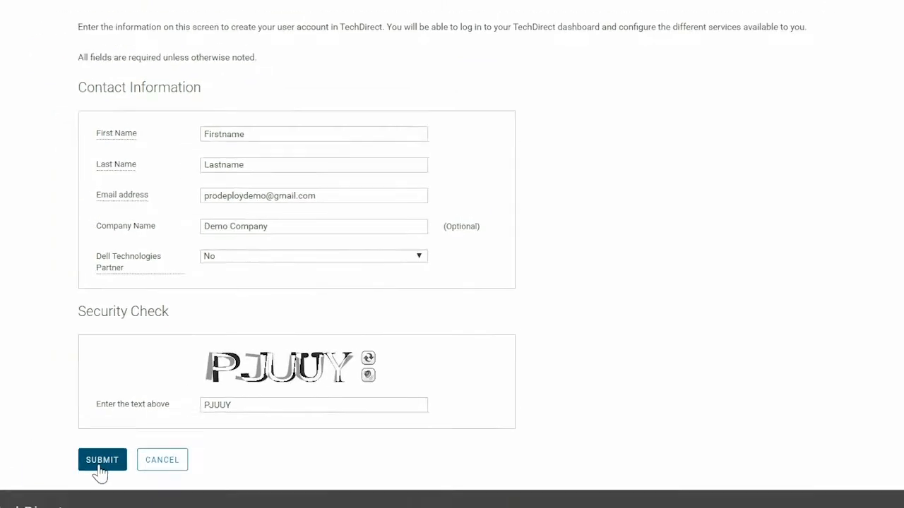
click(102, 460)
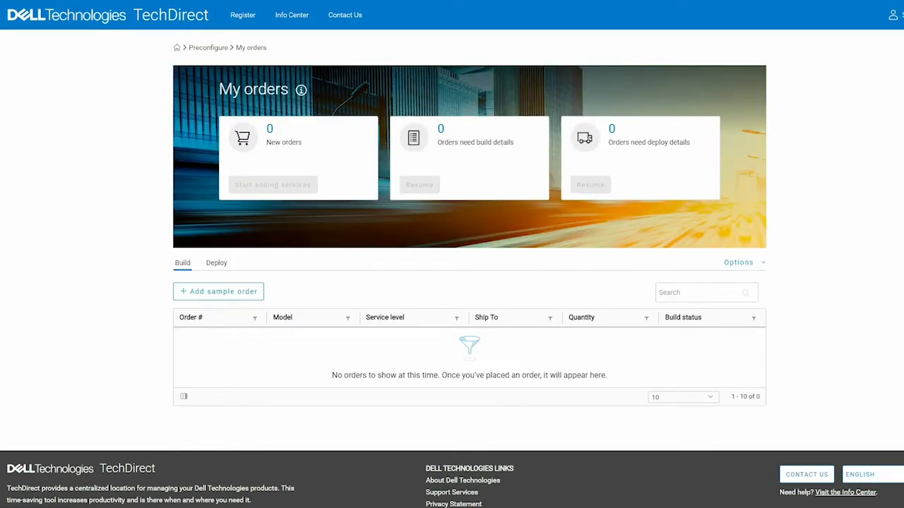
mouse_move(8, 435)
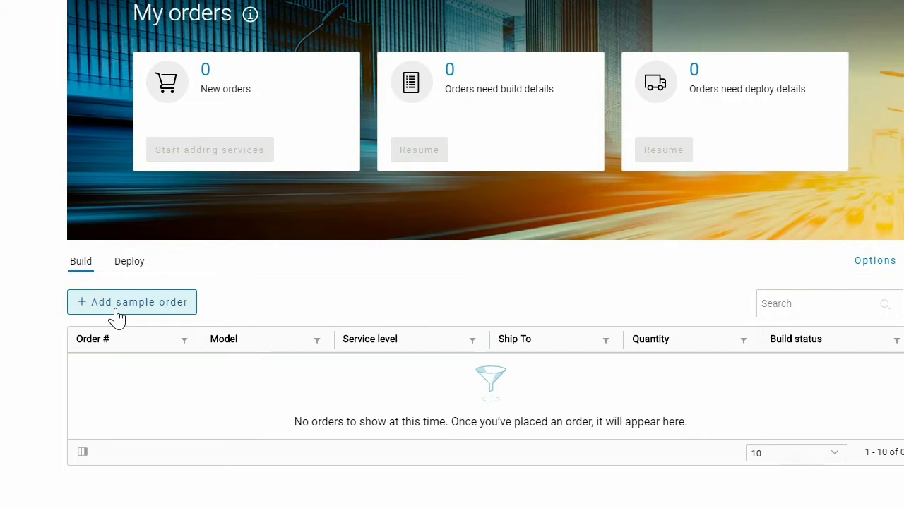
Create a ProDeploy Plus sample order to the United States with Onsite Packaging Removal and Application Installation add-ons.
click(132, 302)
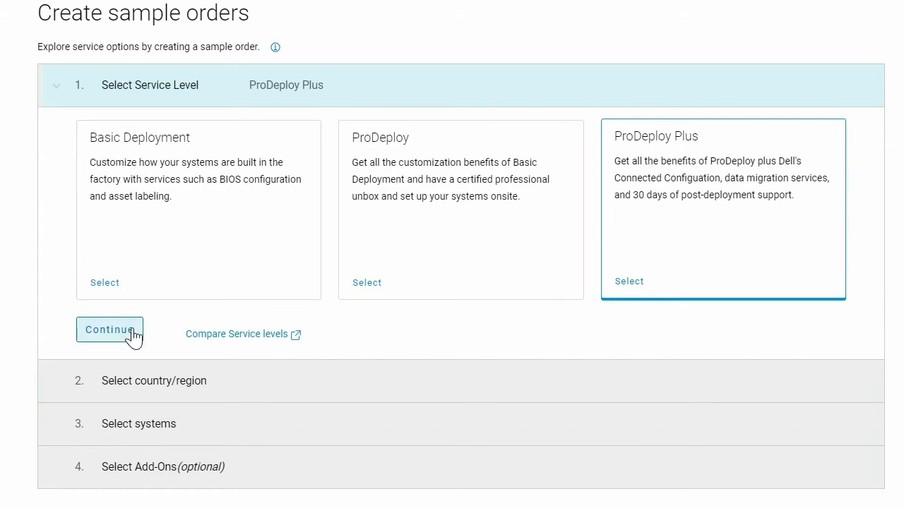
click(110, 331)
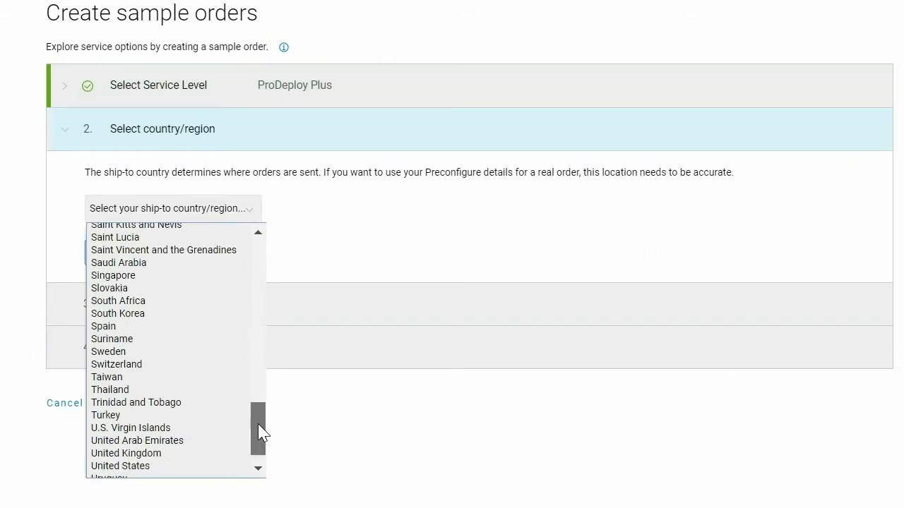
click(120, 466)
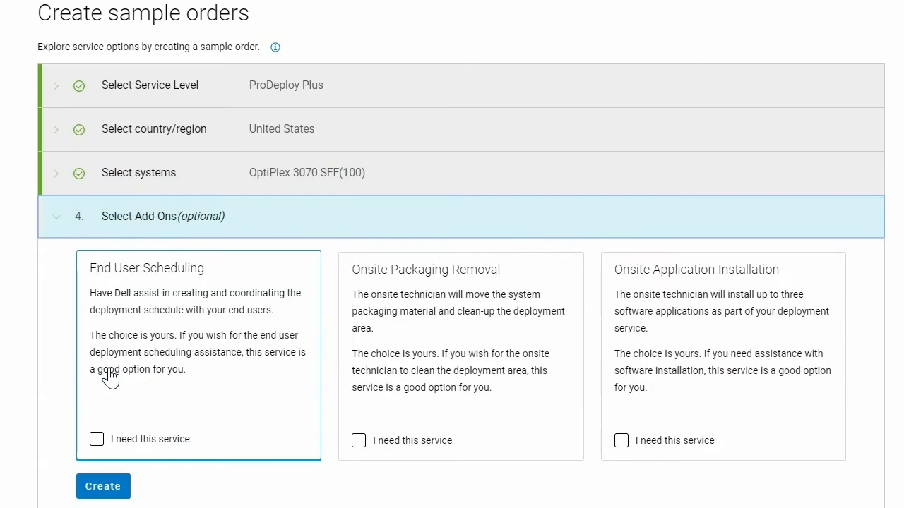
click(358, 440)
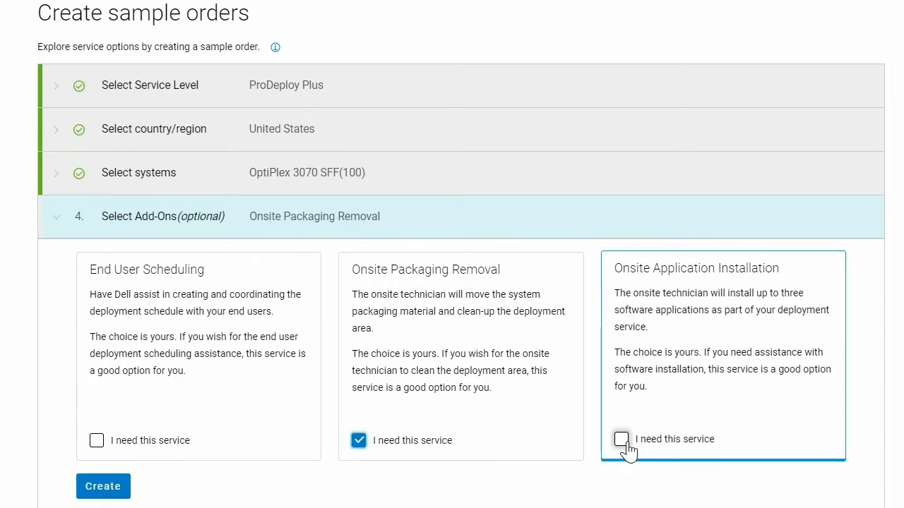
click(103, 485)
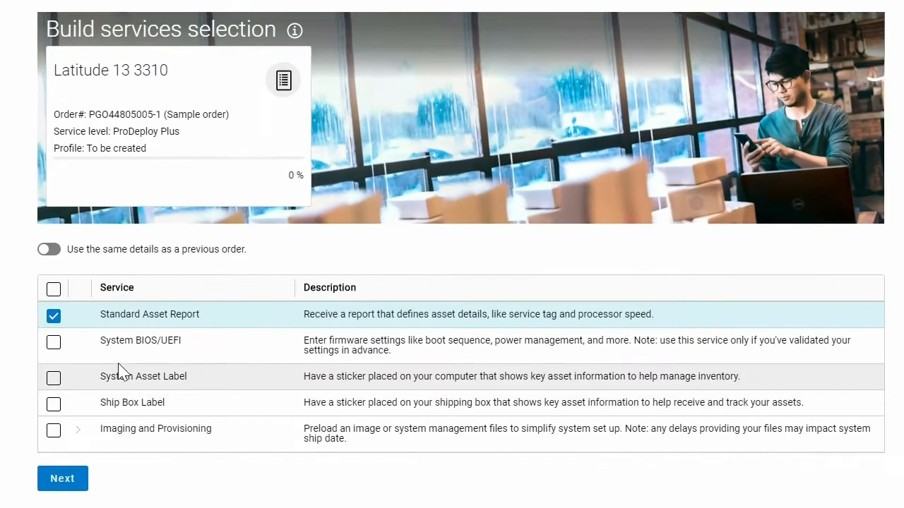
Select additional build services including Imaging and Provisioning for the sample order.
click(53, 342)
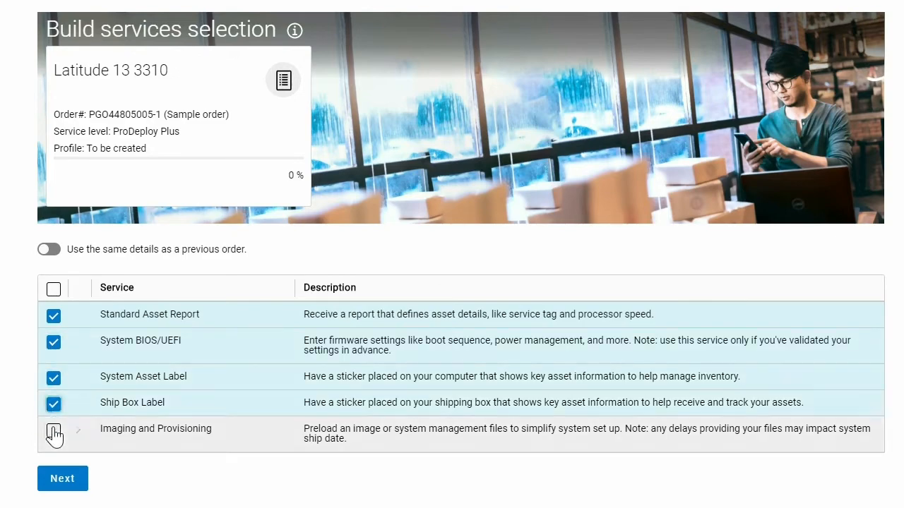
click(54, 433)
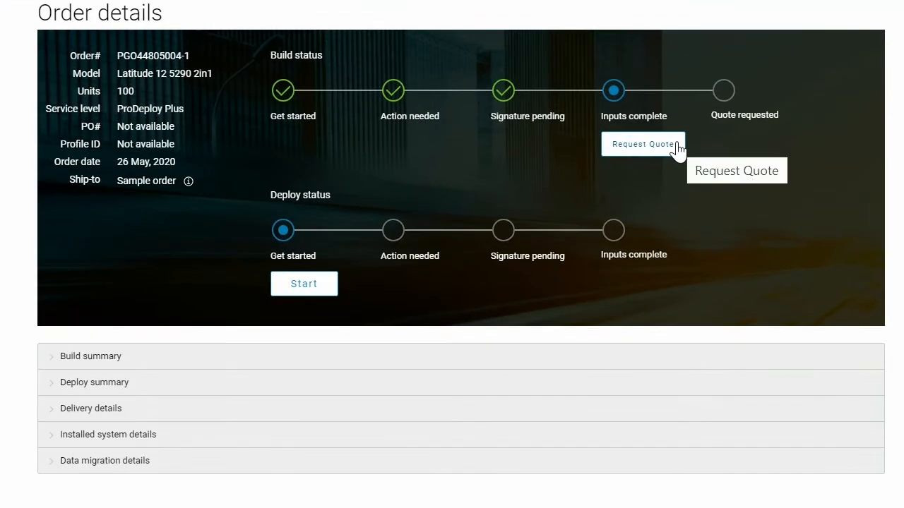
Request a quote for the order, choosing when orders will be placed.
click(642, 144)
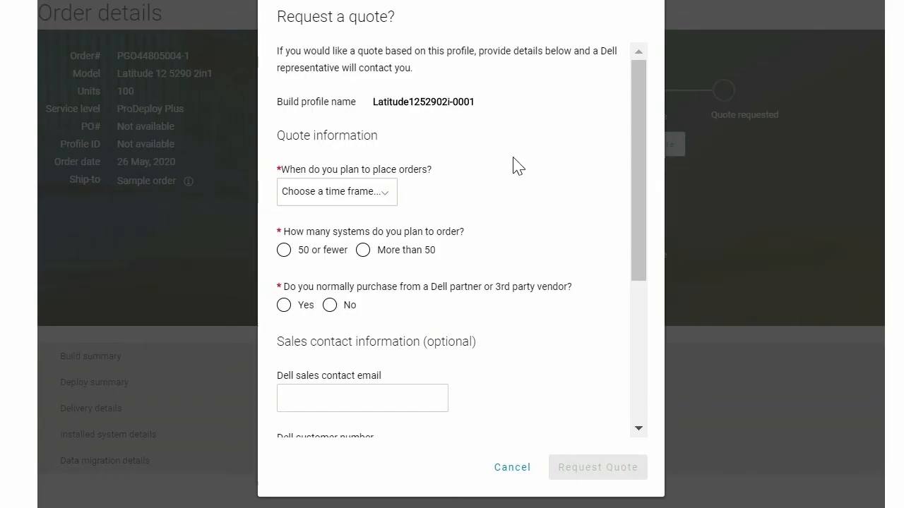
click(511, 467)
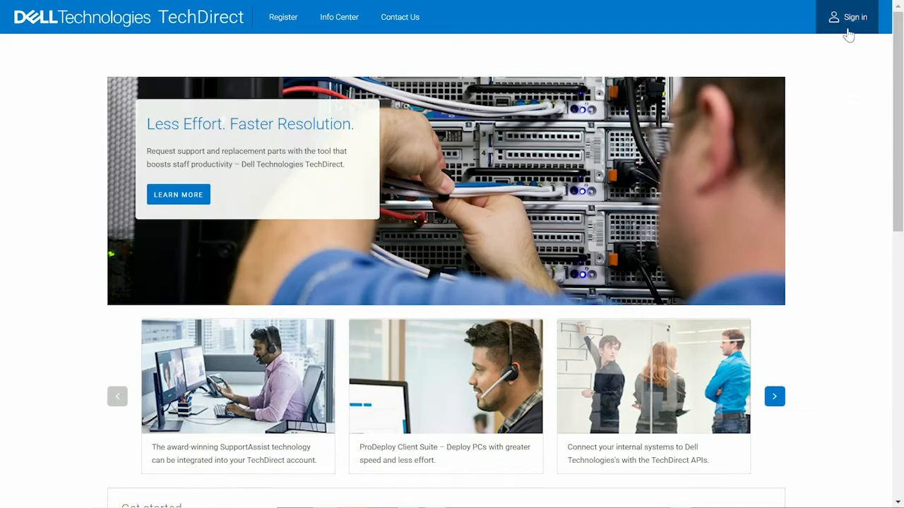
Sign in to TechDirect and go to the ProDeploy Client Suite page showing one new order.
click(853, 17)
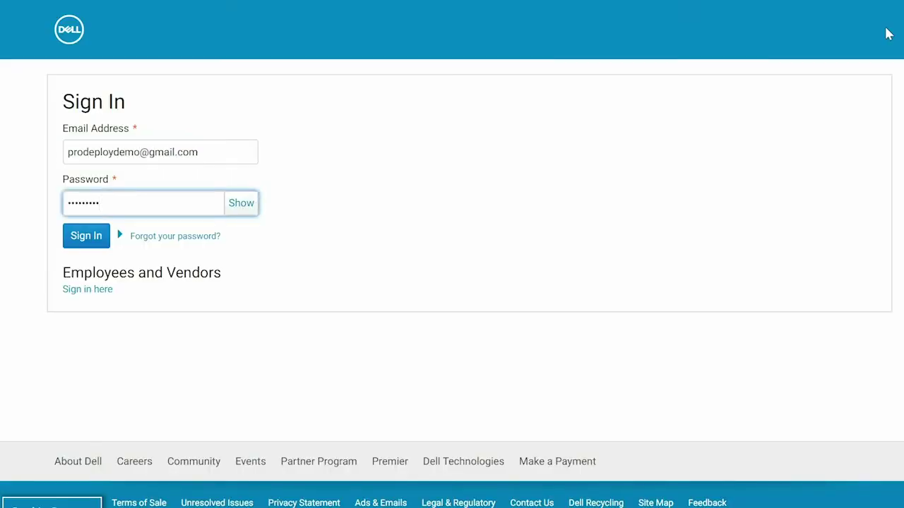
click(84, 236)
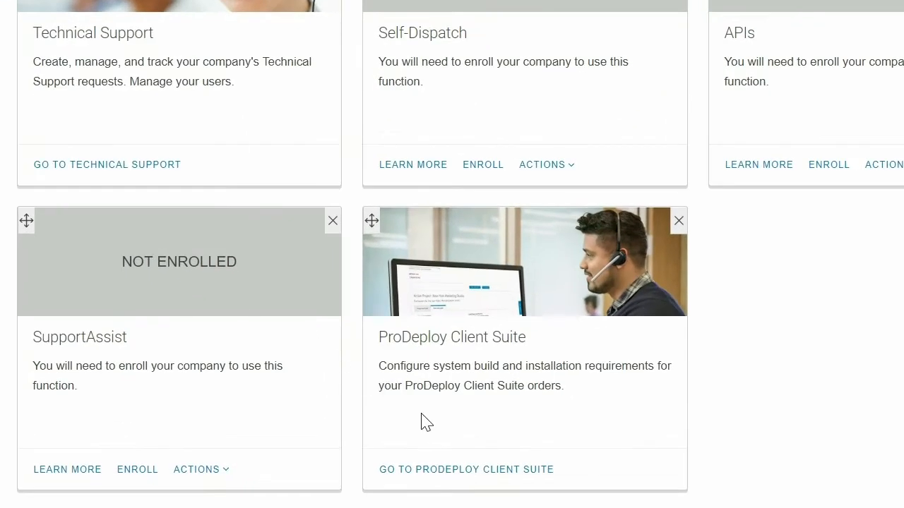
click(466, 469)
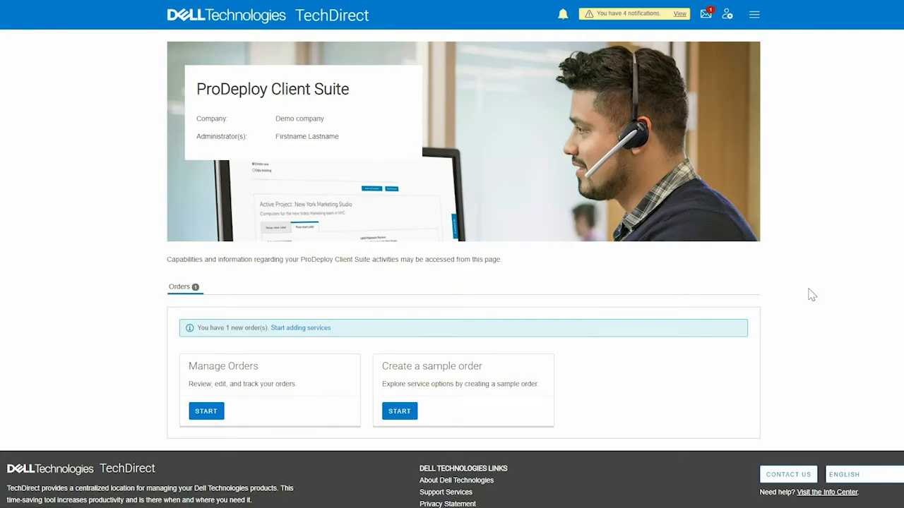
scroll(down, 3)
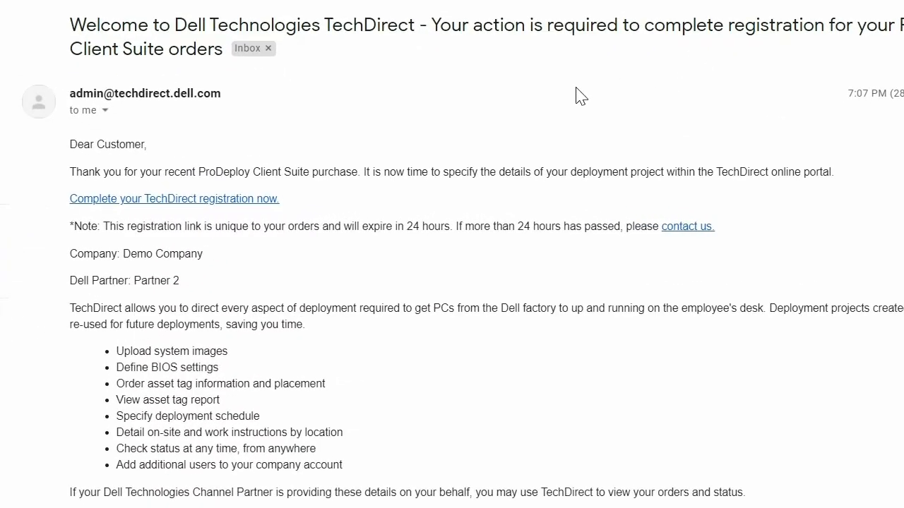
Complete the TechDirect registration from the welcome email with time zone set, then sign in with the new password.
click(174, 198)
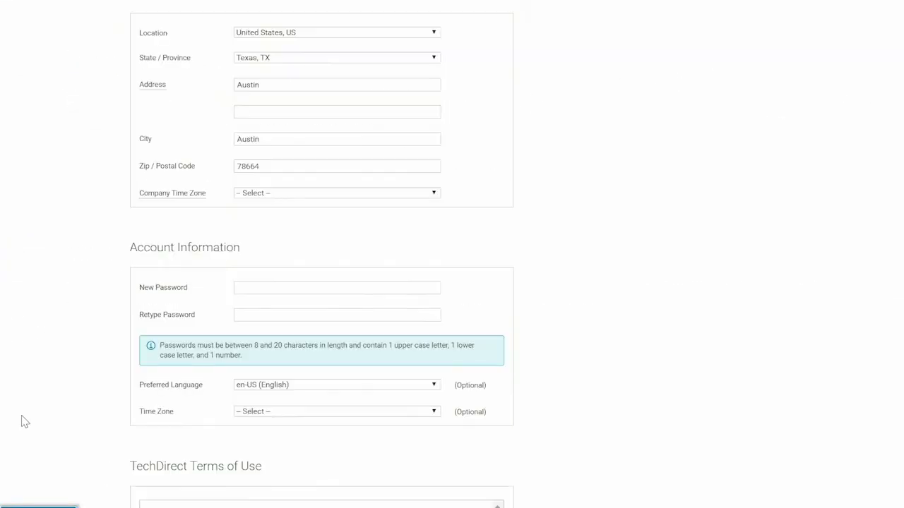
click(336, 411)
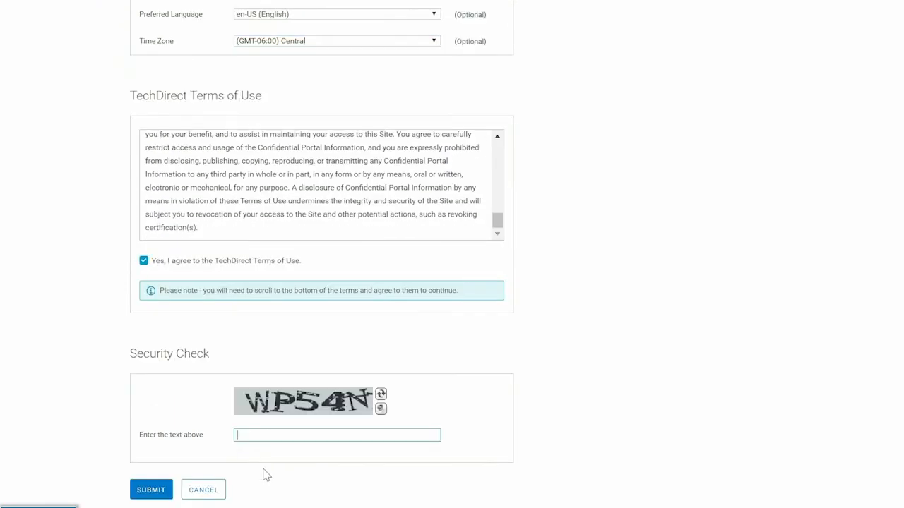
click(150, 488)
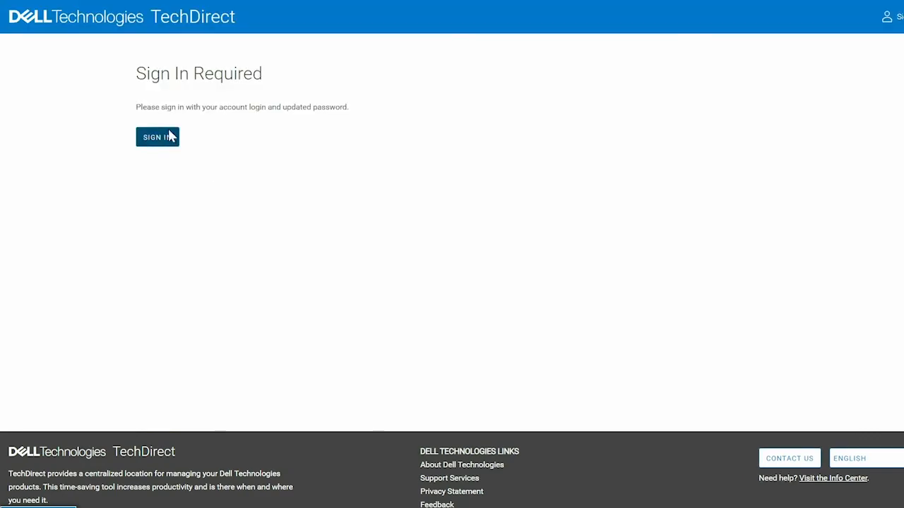
click(156, 137)
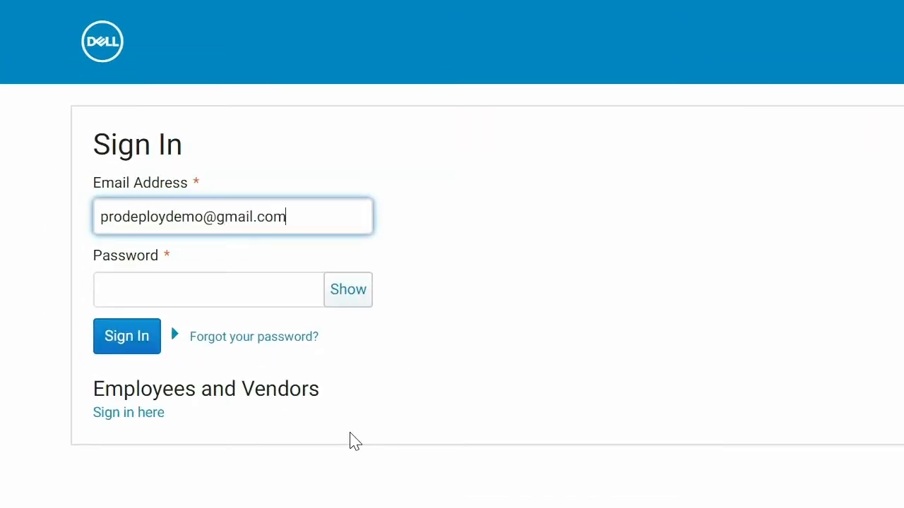
click(127, 336)
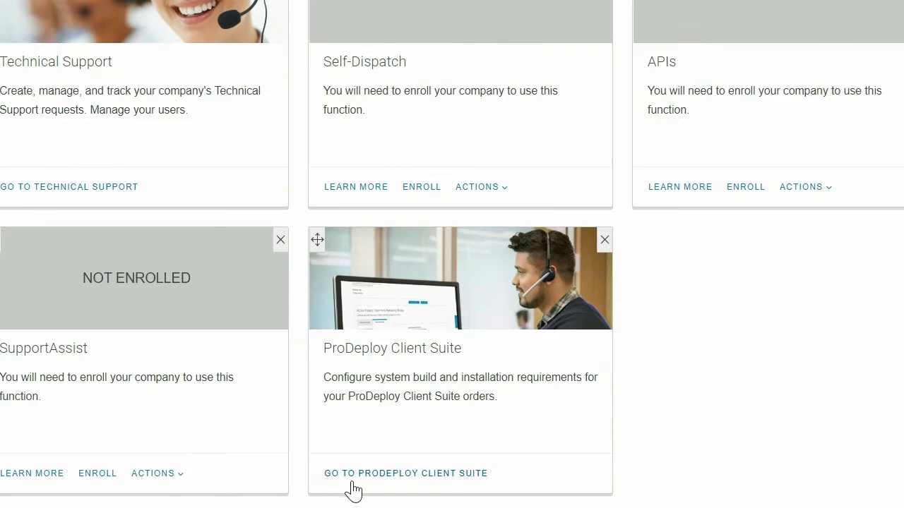
Go to ProDeploy Client Suite and choose Partner 2 from the partner list.
click(407, 473)
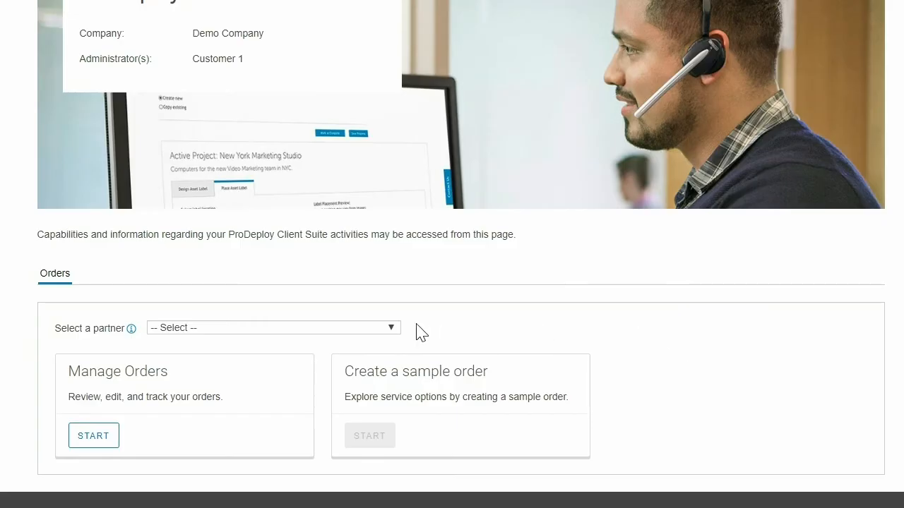
click(272, 328)
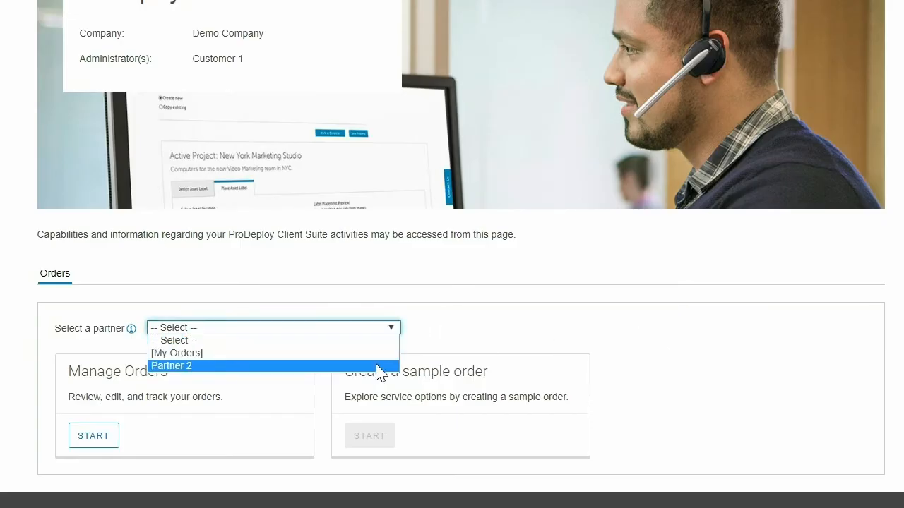
click(172, 364)
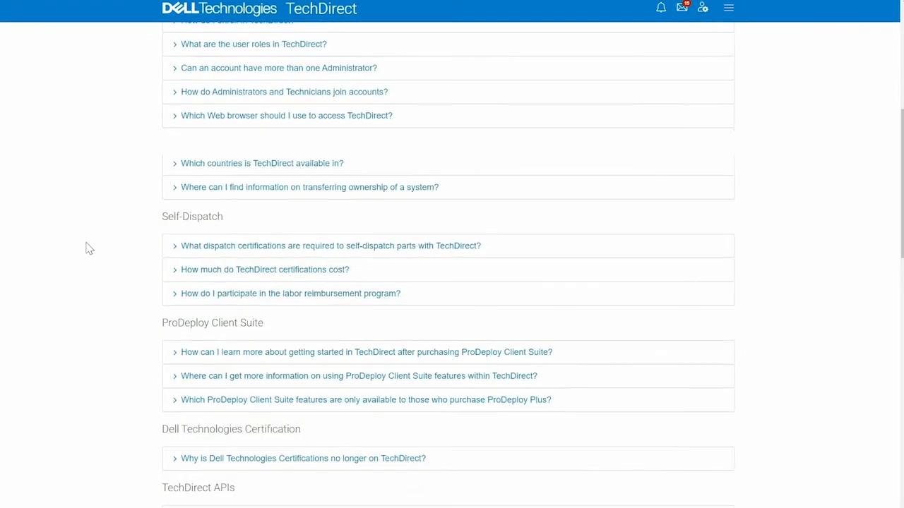
Expand the ProDeploy information FAQ question and open the Client Suite User's Guide PDF.
click(360, 376)
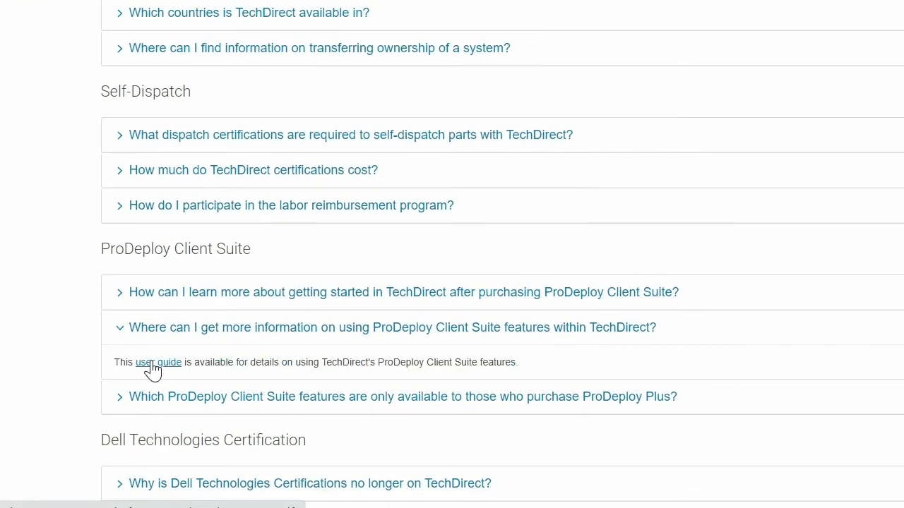
click(158, 361)
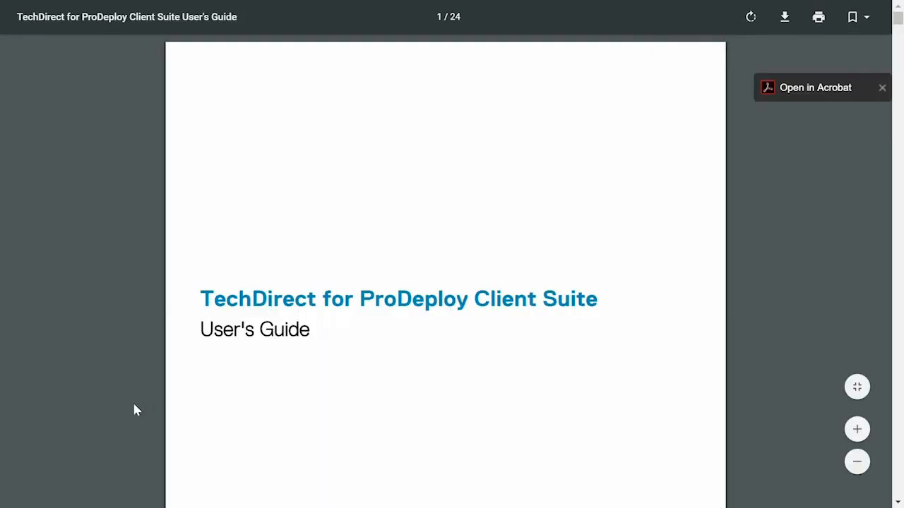